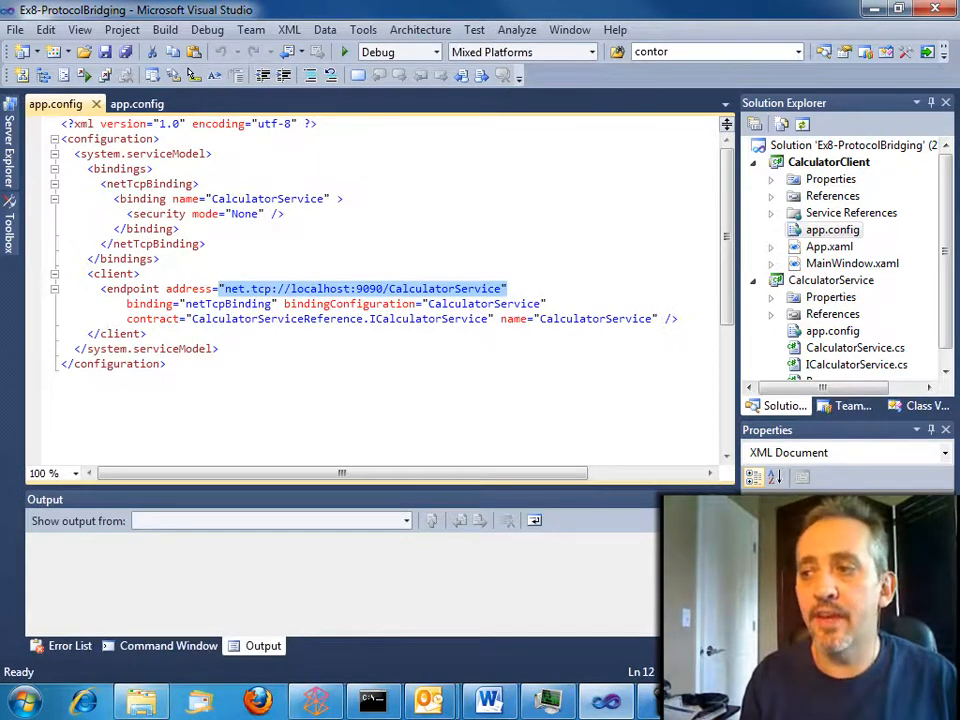
- Start debugging, allow the calculator service through Windows Firewall, then close the WCF Routing Calculator
{"action": "left_click", "coordinate": [344, 52]}
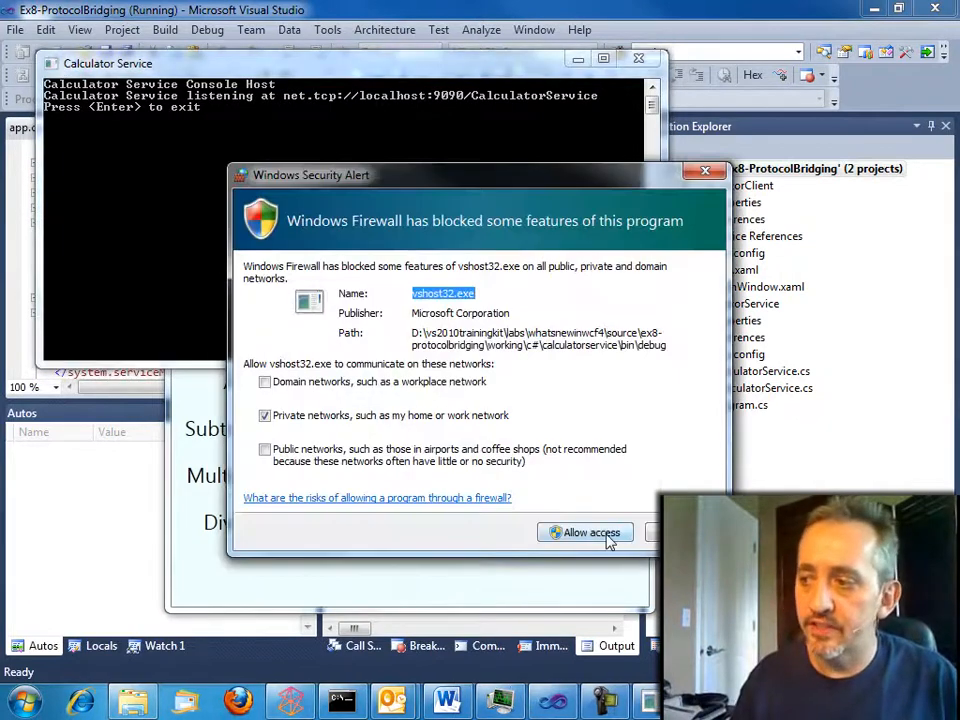
{"action": "left_click", "coordinate": [584, 532]}
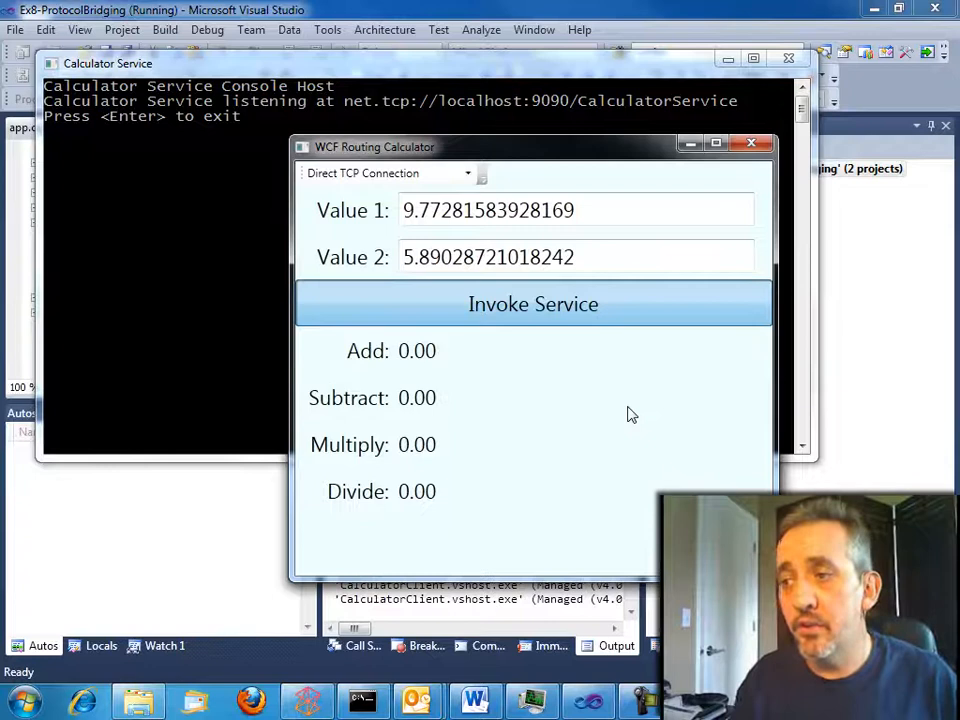
{"action": "left_click", "coordinate": [532, 304]}
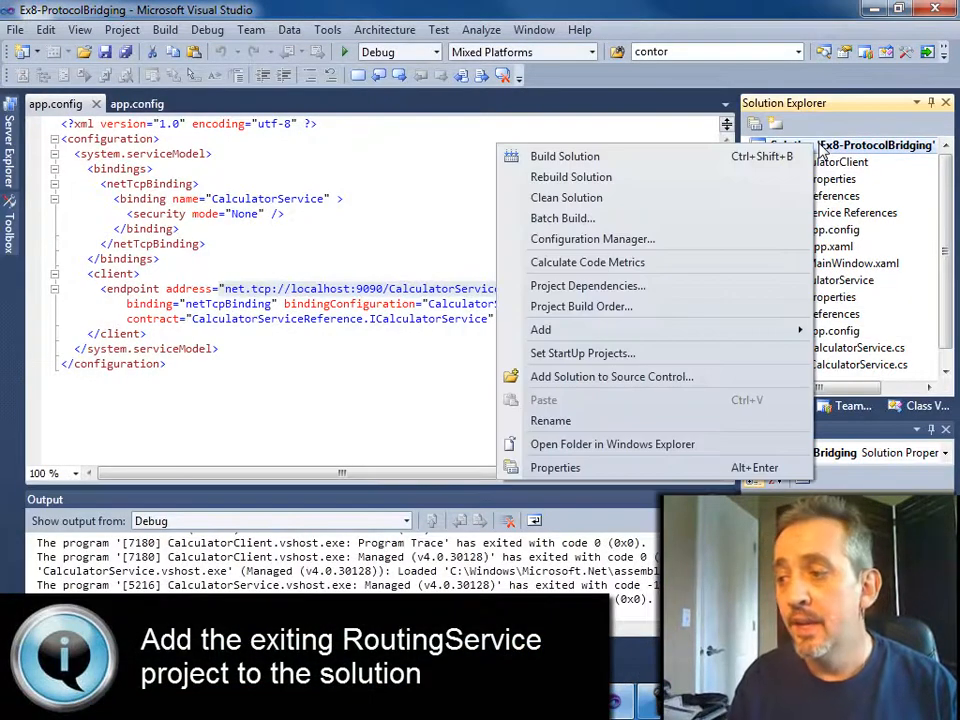
{"action": "mouse_move", "coordinate": [540, 328]}
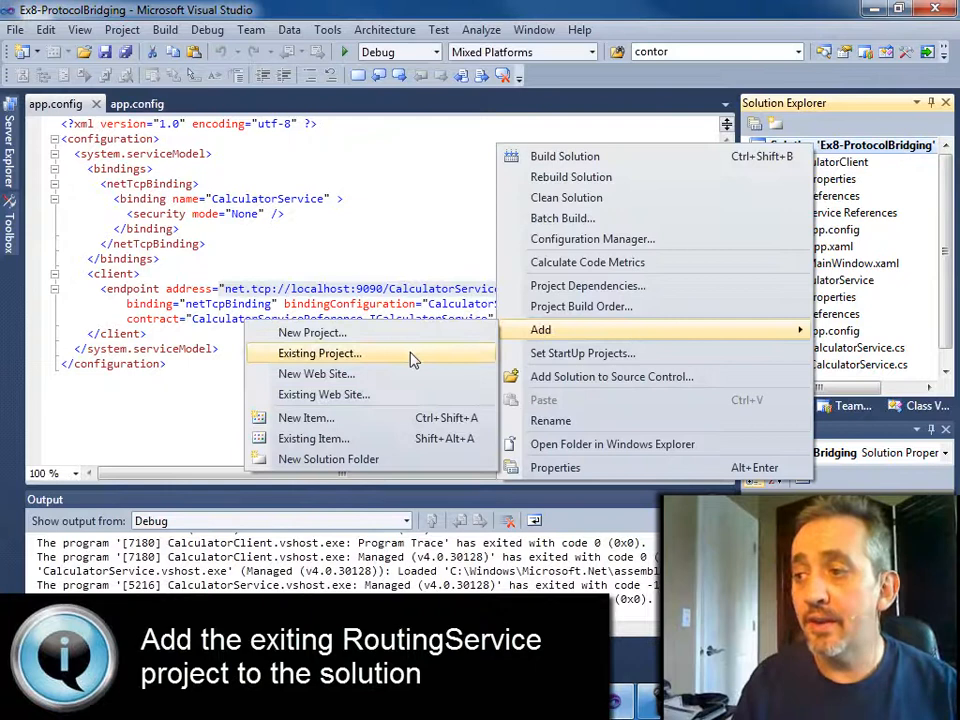
- Add the existing RouterService.csproj to the solution and select its Router.svc file
{"action": "left_click", "coordinate": [320, 352]}
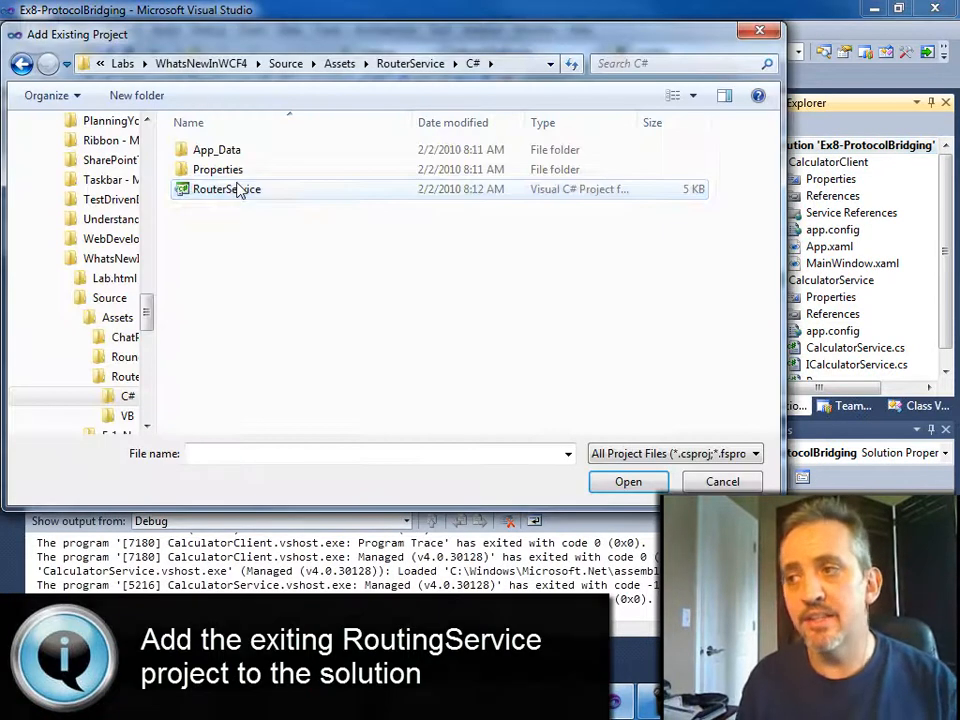
{"action": "left_click", "coordinate": [628, 480]}
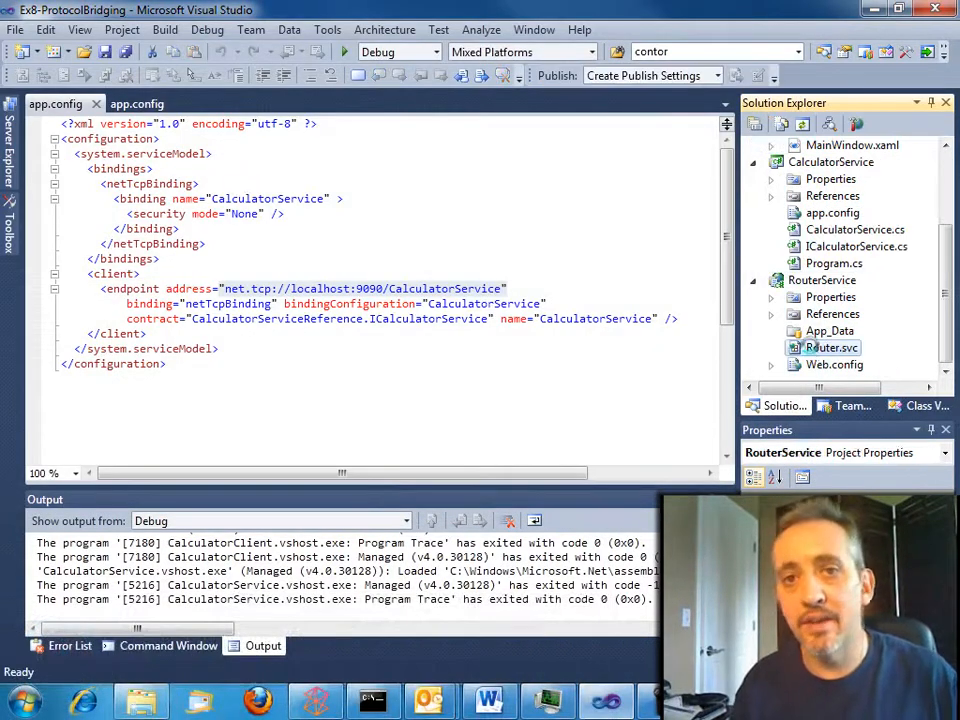
{"action": "left_click", "coordinate": [832, 348]}
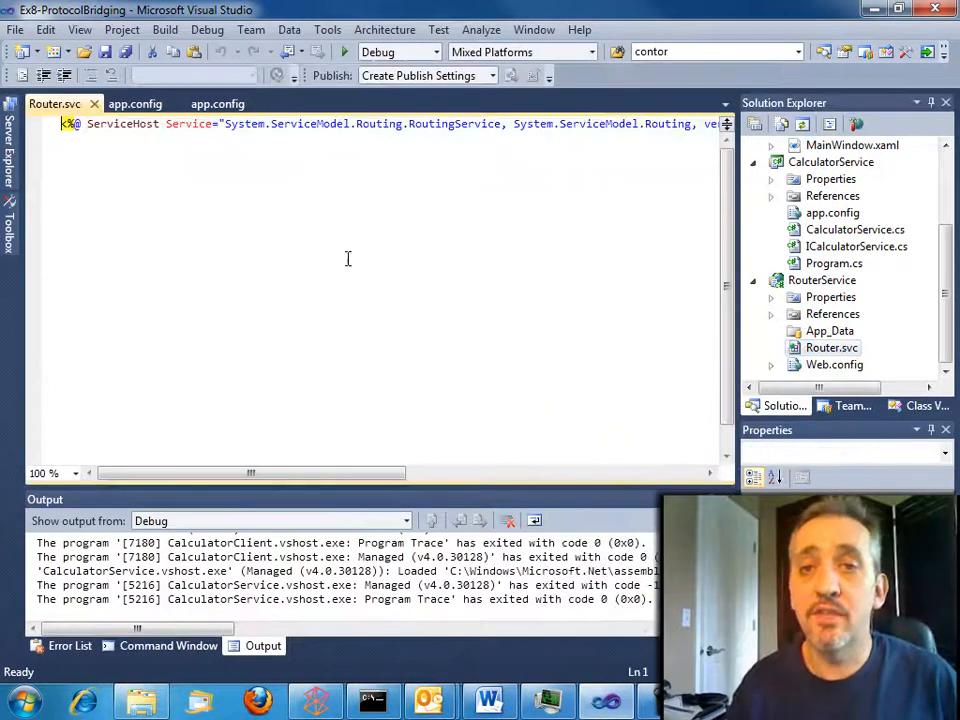
{"action": "left_click", "coordinate": [834, 364]}
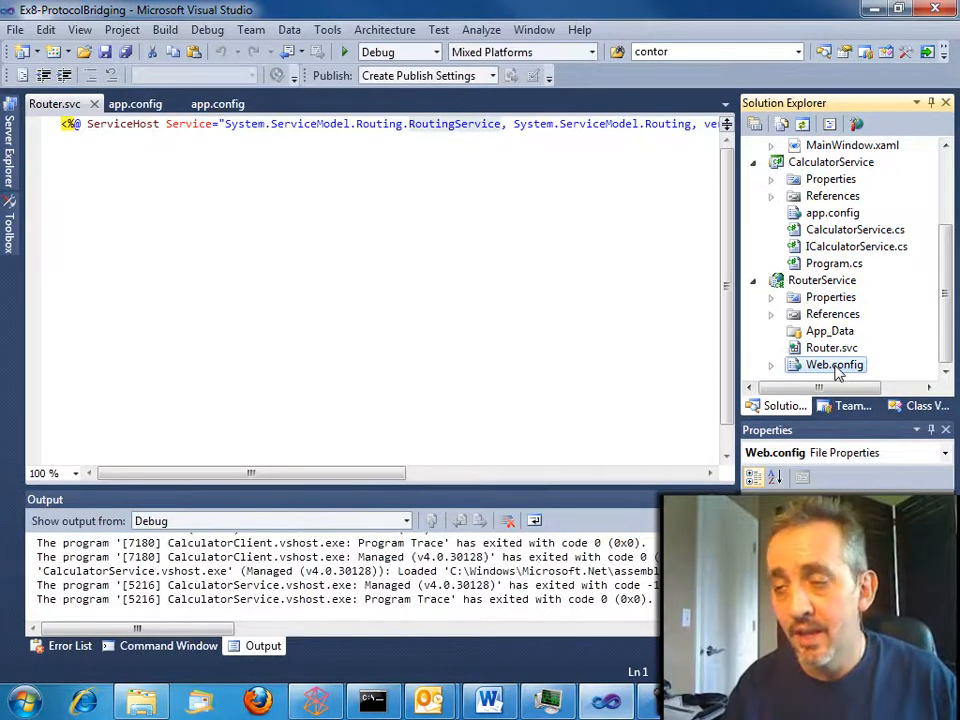
- Open RouterService's Web.config to review the MatchAll filter, filter table and basicHttpBinding router endpoint
{"action": "double_click", "coordinate": [834, 364]}
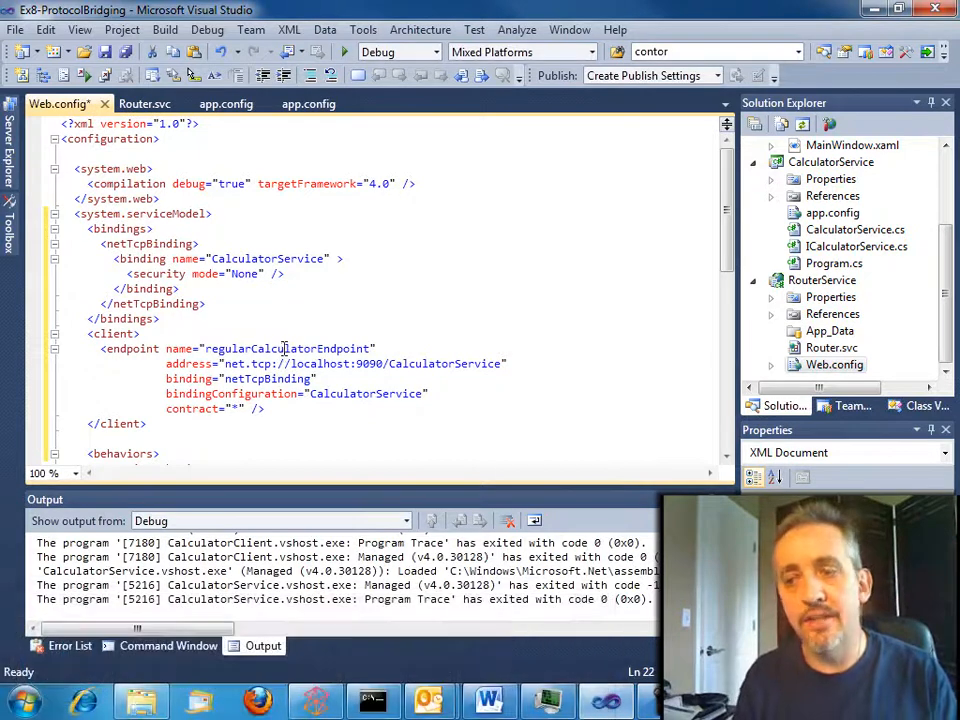
{"action": "double_click", "coordinate": [288, 348]}
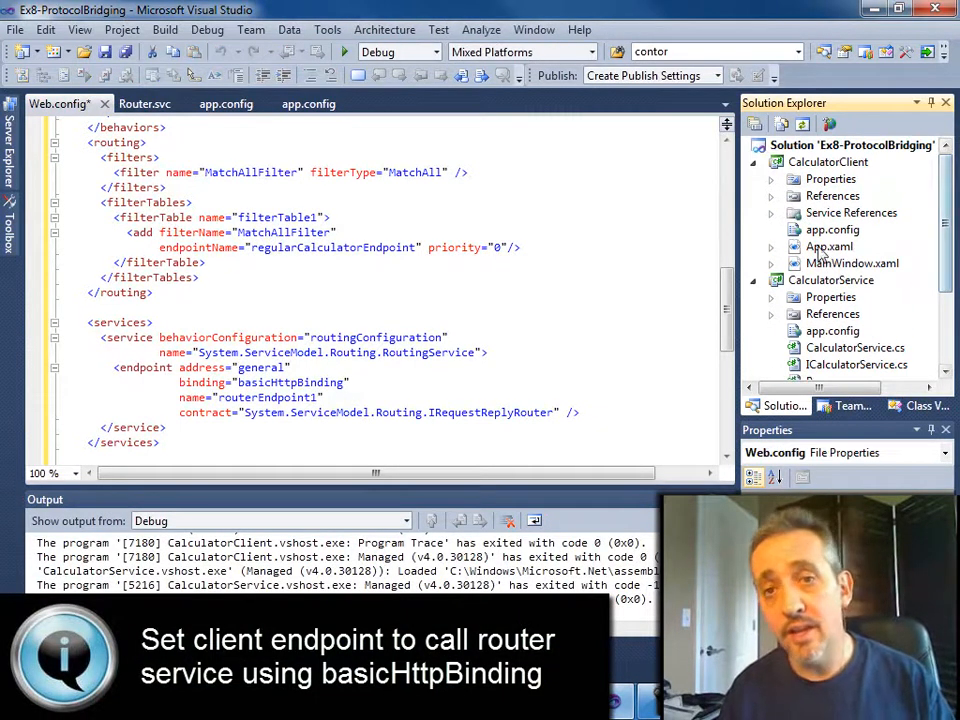
- Open MainWindow.xaml.cs showing the CalculatorService/RouterService endpoint choice
{"action": "left_click", "coordinate": [226, 104]}
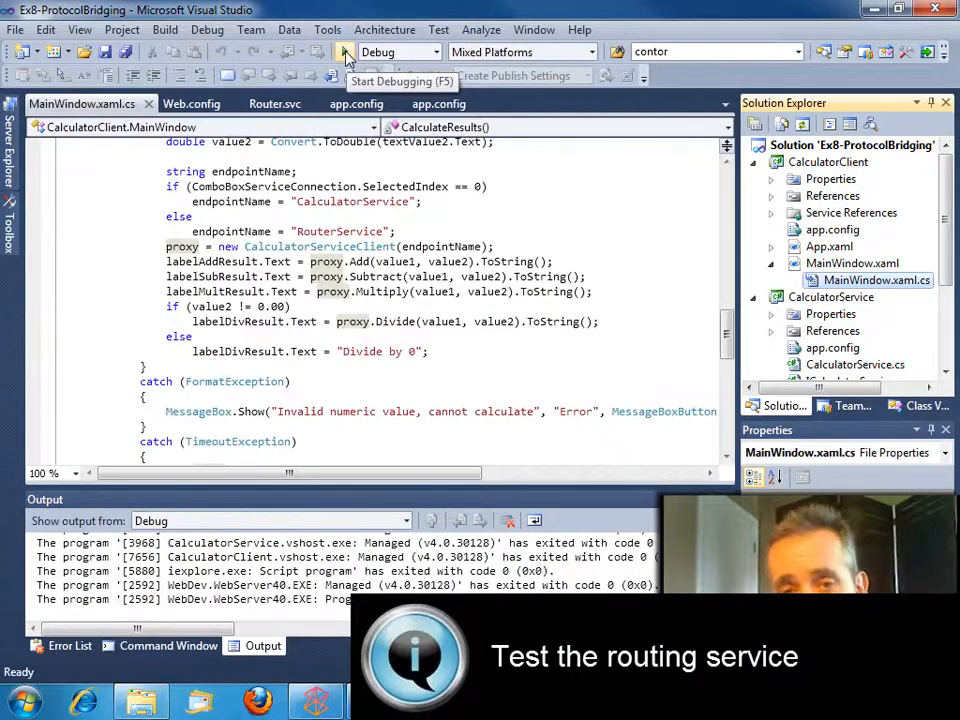
- Run the client and switch its connection type to Routed HTTP Connection
{"action": "left_click", "coordinate": [344, 52]}
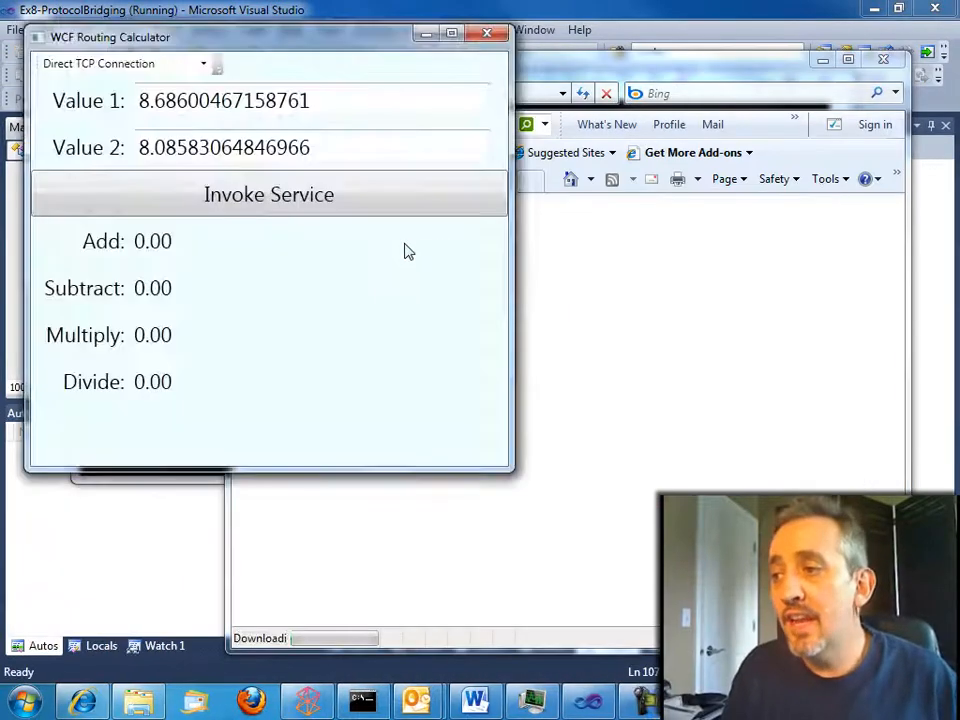
{"action": "left_click", "coordinate": [204, 62]}
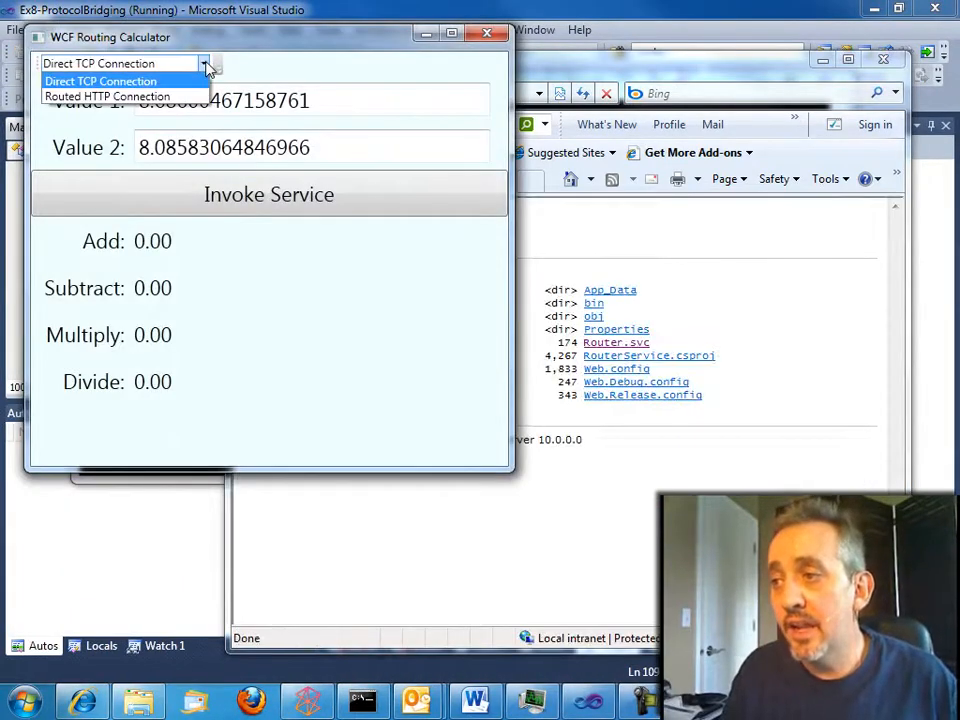
{"action": "left_click", "coordinate": [108, 96]}
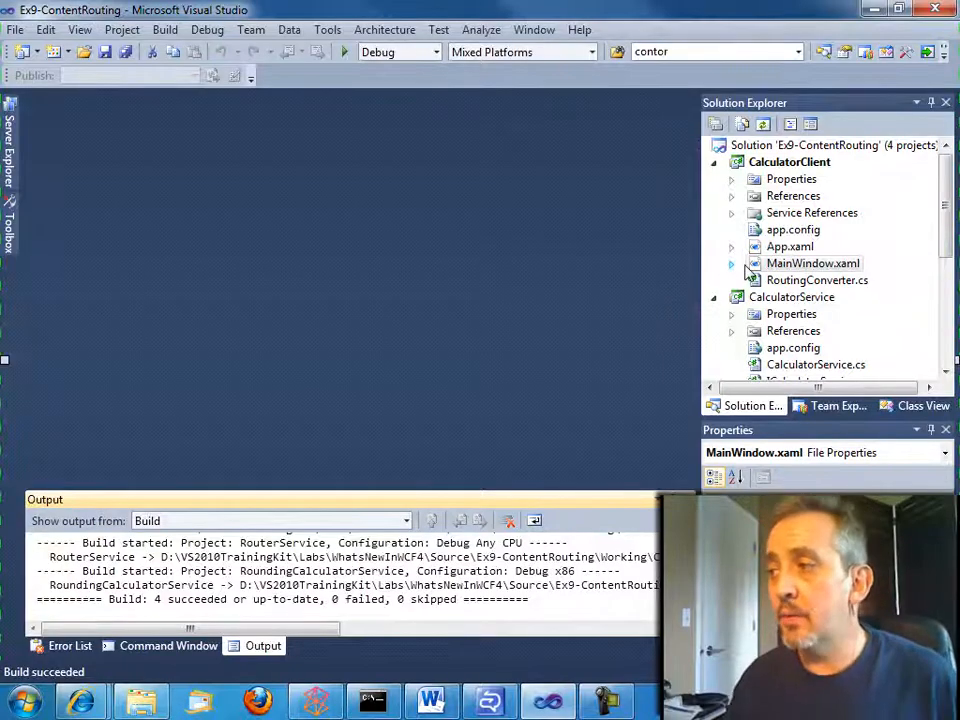
- View the client's MainWindow code behind with AddOptionalRoundingHeader, then open RouterService's Web.config
{"action": "right_click", "coordinate": [812, 264]}
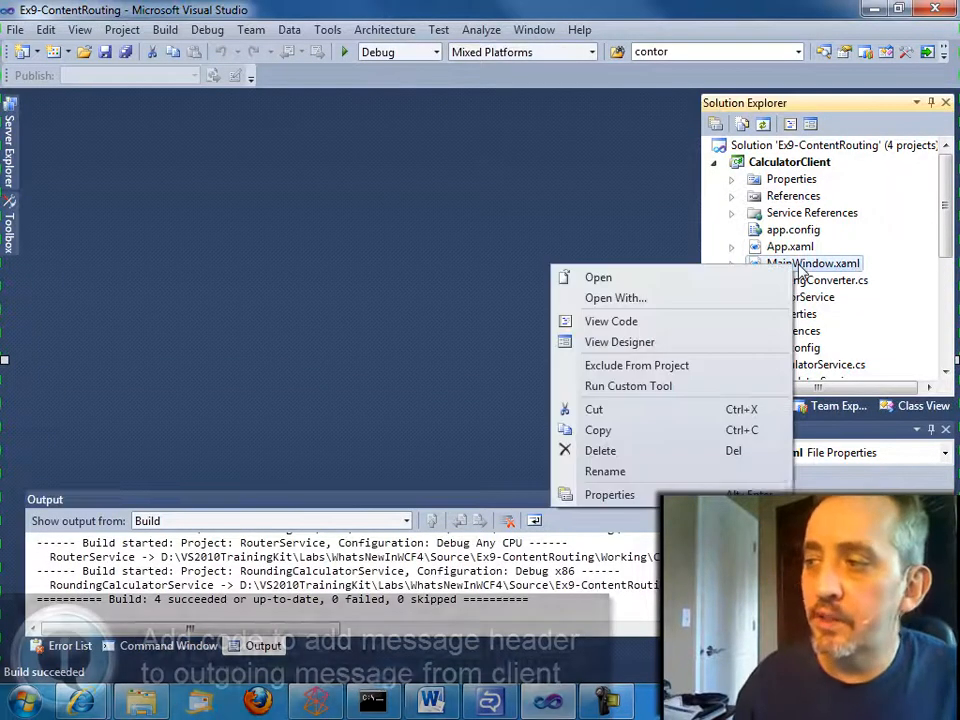
{"action": "left_click", "coordinate": [610, 320]}
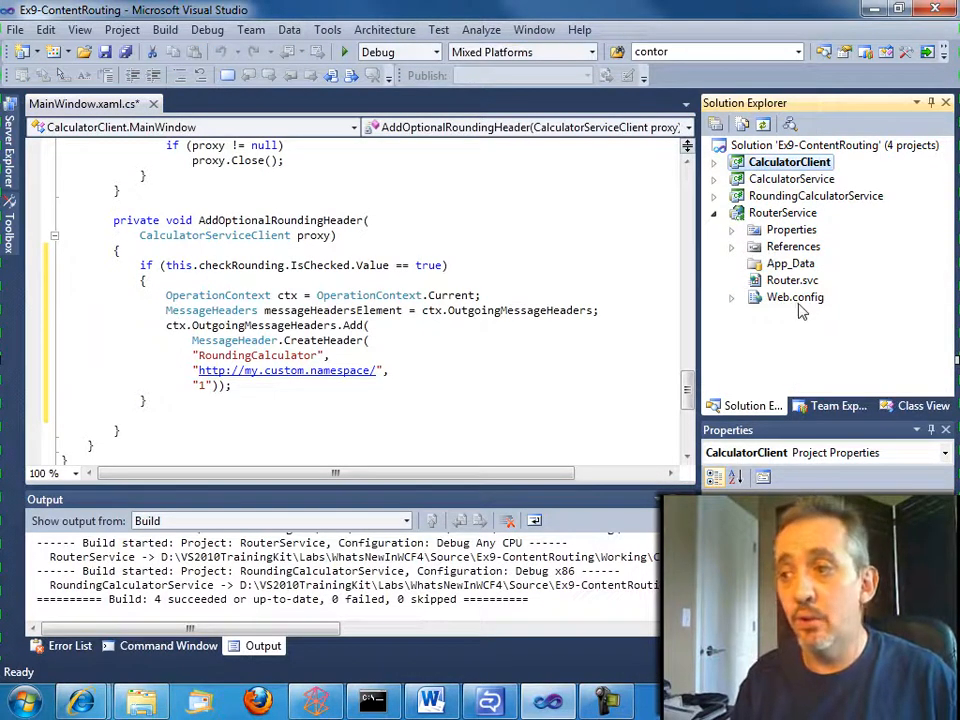
{"action": "left_click", "coordinate": [796, 296]}
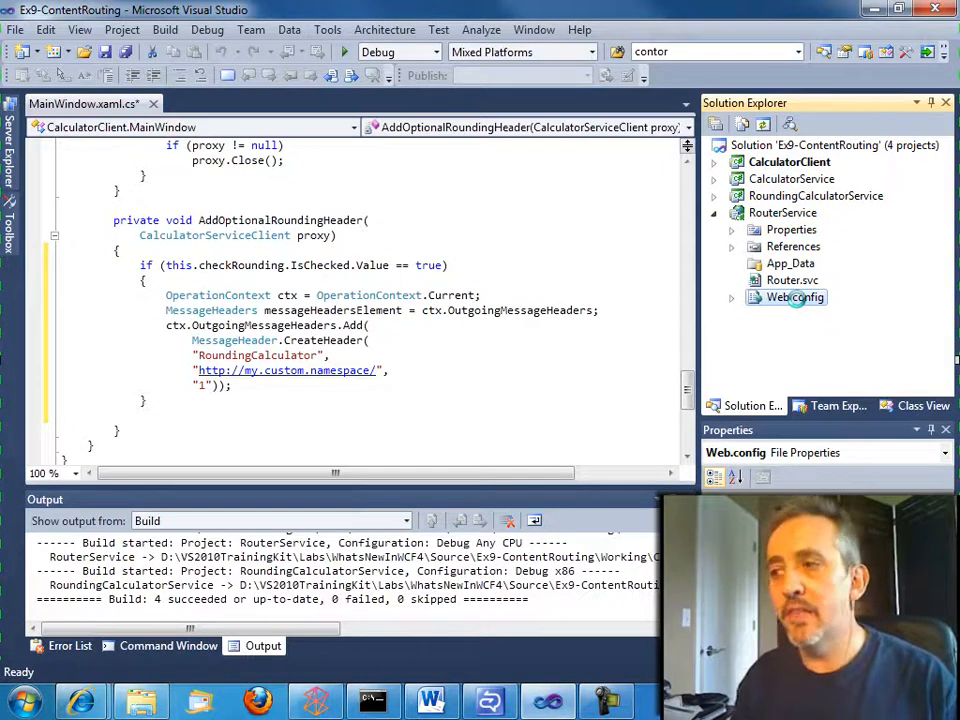
{"action": "double_click", "coordinate": [794, 296]}
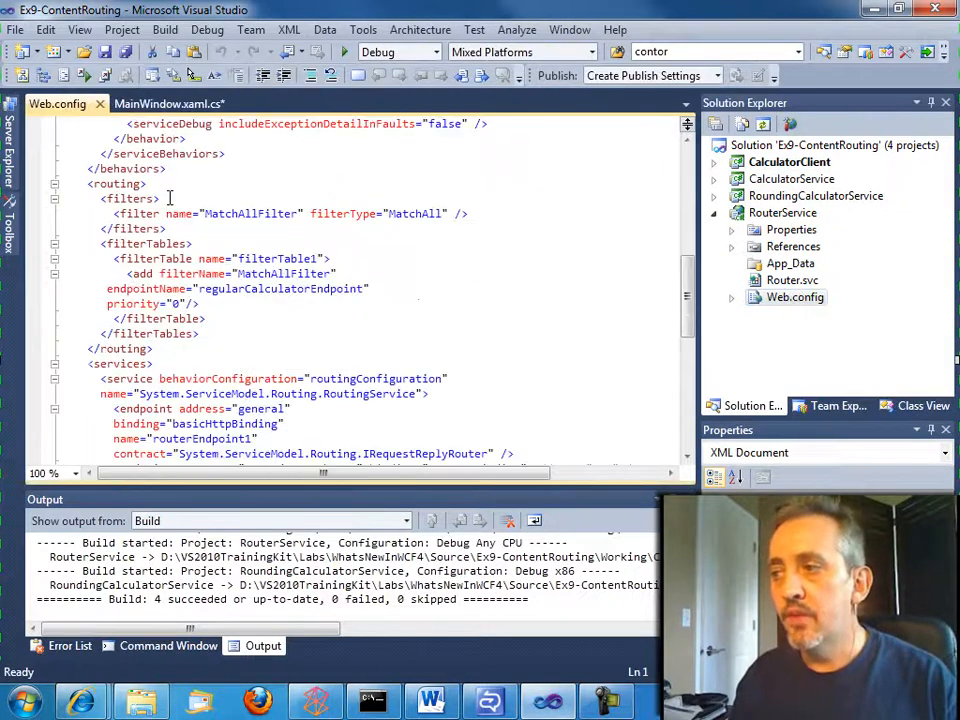
- Add an XPathFilter routing RoundingCalculator headers to roundingCalculatorEndpoint at priority 1, then run the solution
{"action": "left_click", "coordinate": [146, 184]}
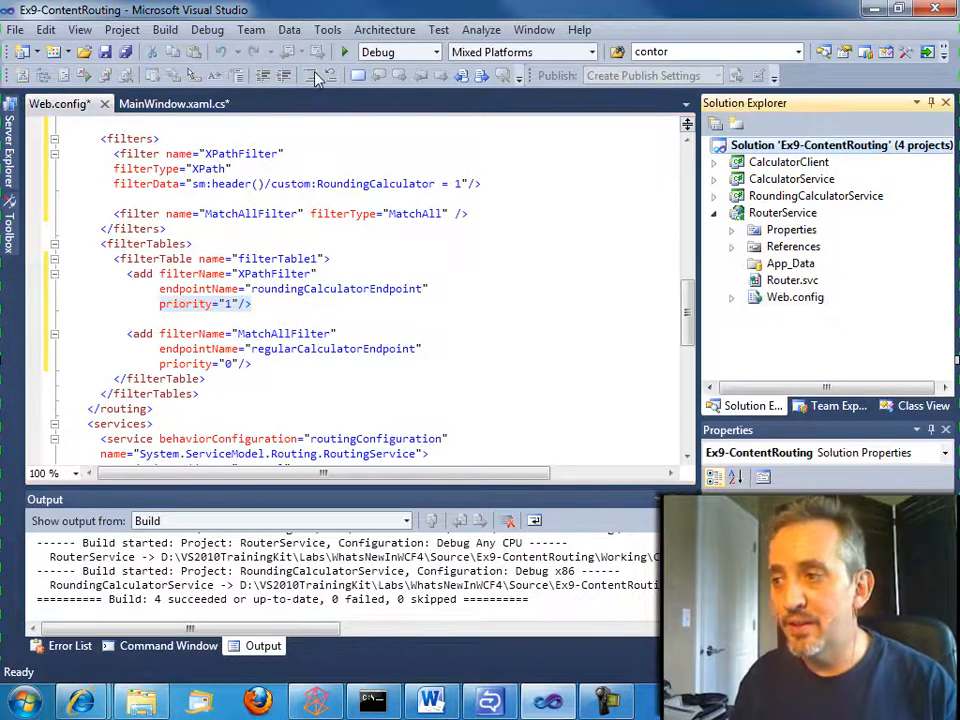
{"action": "left_click", "coordinate": [344, 52]}
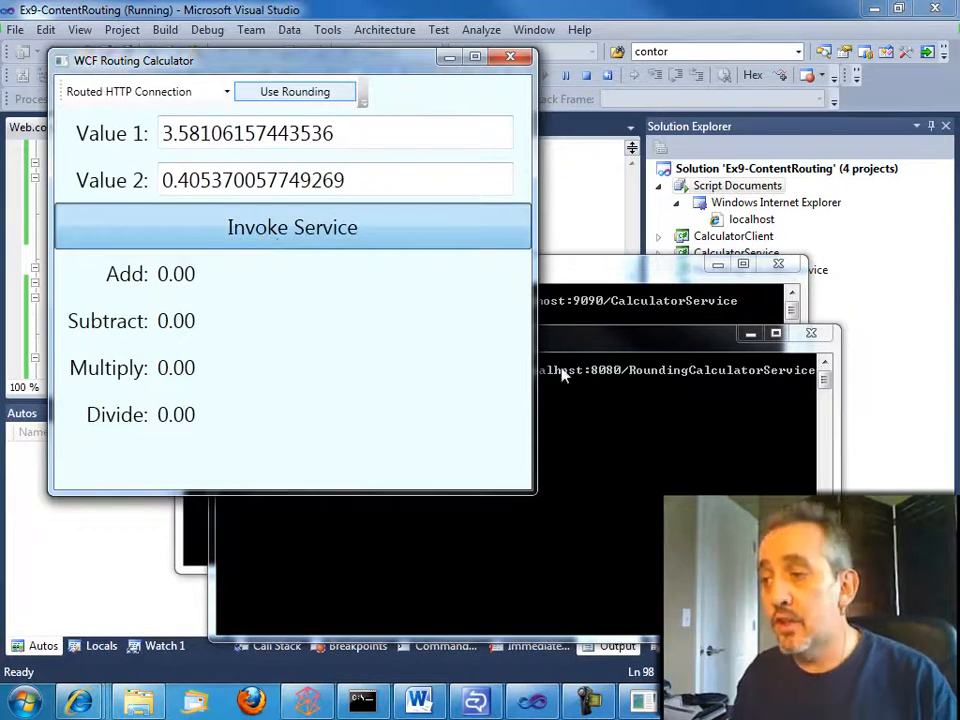
- Invoke the calculator with rounding, check the Rounding Calculator Service console, then invoke again without rounding
{"action": "left_click", "coordinate": [292, 228]}
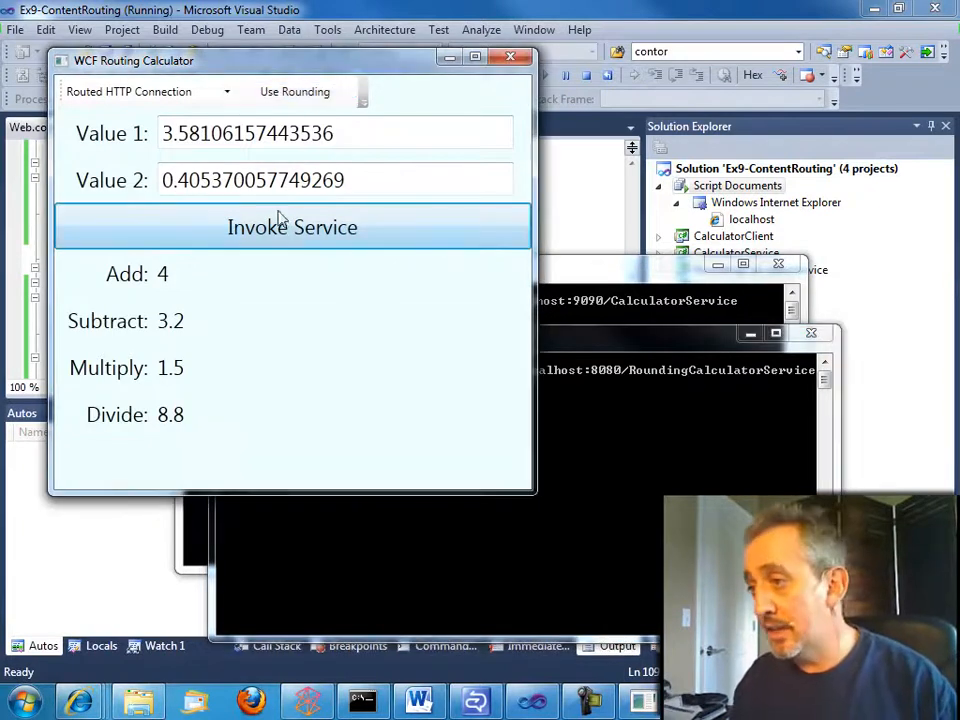
{"action": "left_click", "coordinate": [292, 228]}
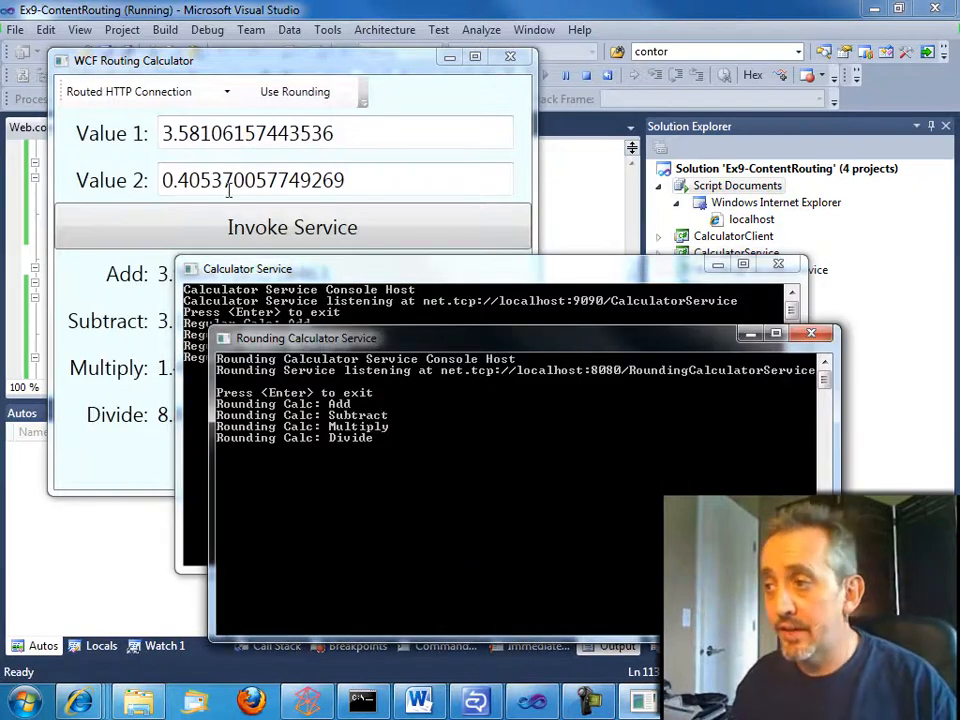
{"action": "left_click", "coordinate": [292, 228]}
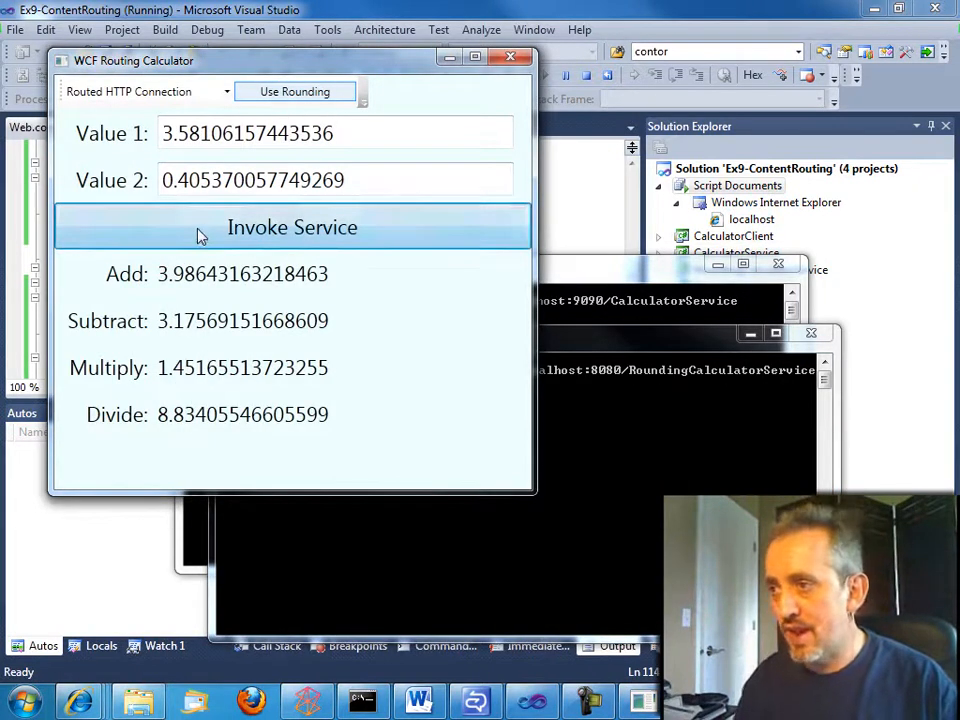
{"action": "left_click", "coordinate": [292, 228]}
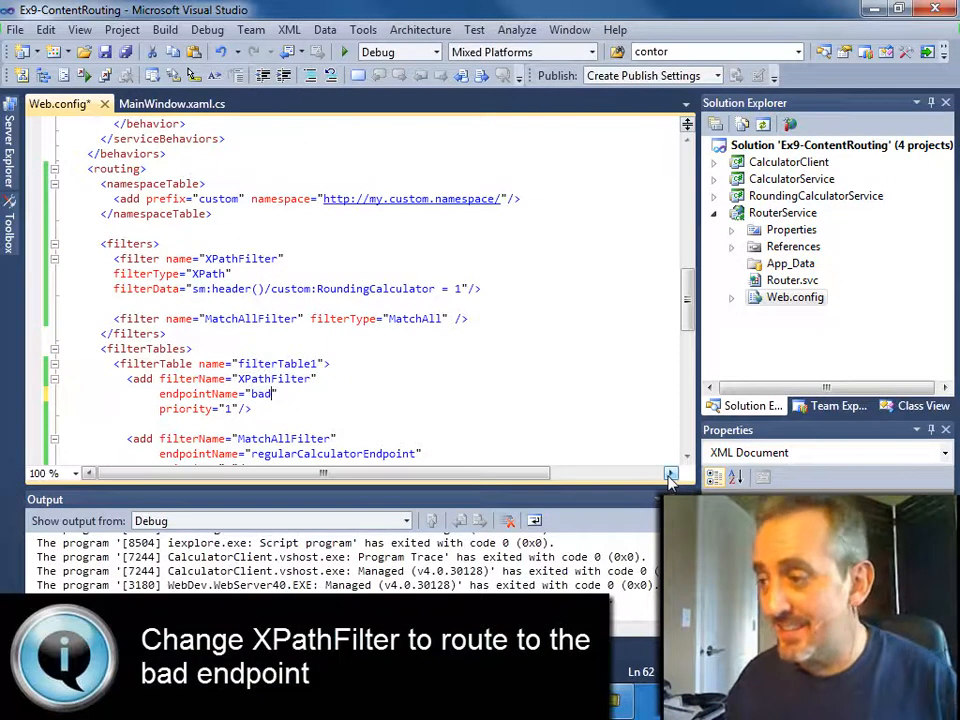
- Change the XPathFilter entry's endpointName to badEndpoint
{"action": "type", "text": "Endpoint"}
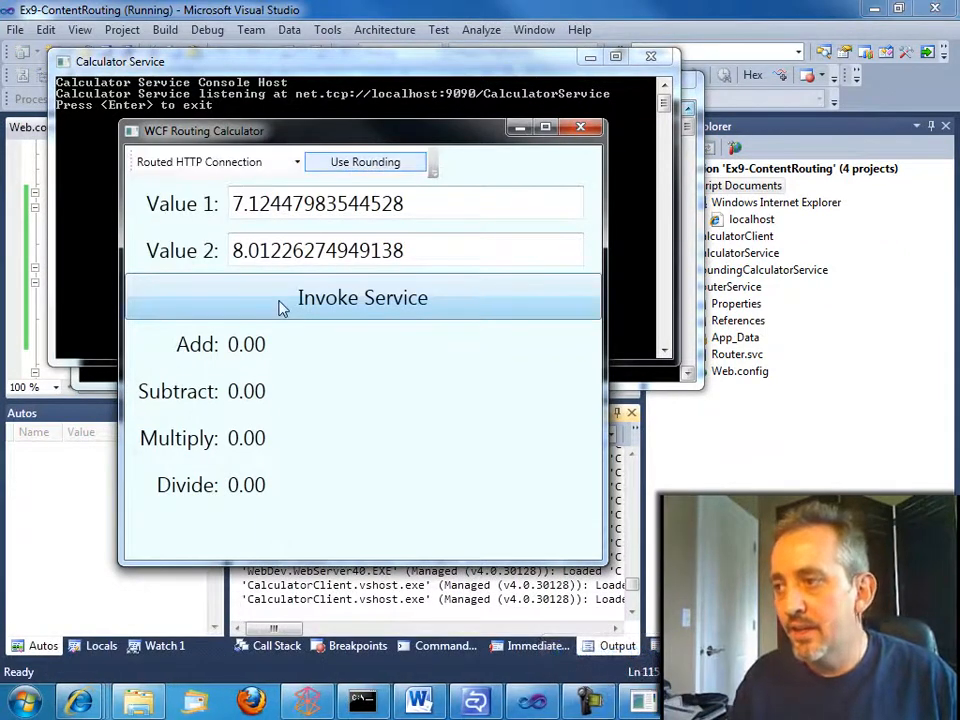
- Send a rounding request via badEndpoint, dismiss the 'Unable to communicate with the service' error, and stop the calculator
{"action": "left_click", "coordinate": [362, 296]}
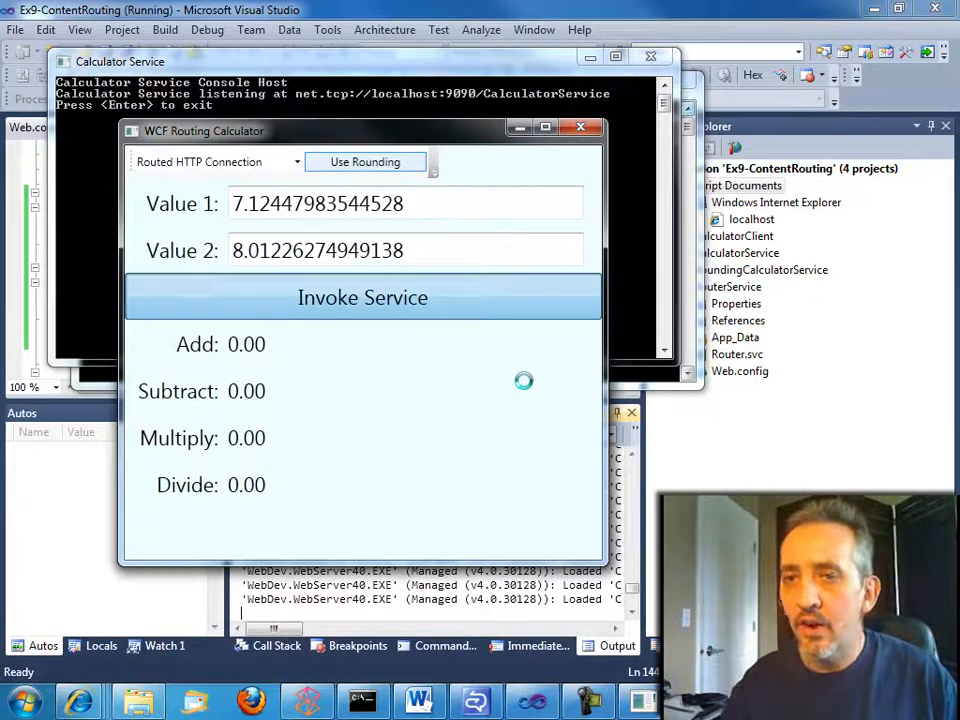
{"action": "left_click", "coordinate": [362, 296]}
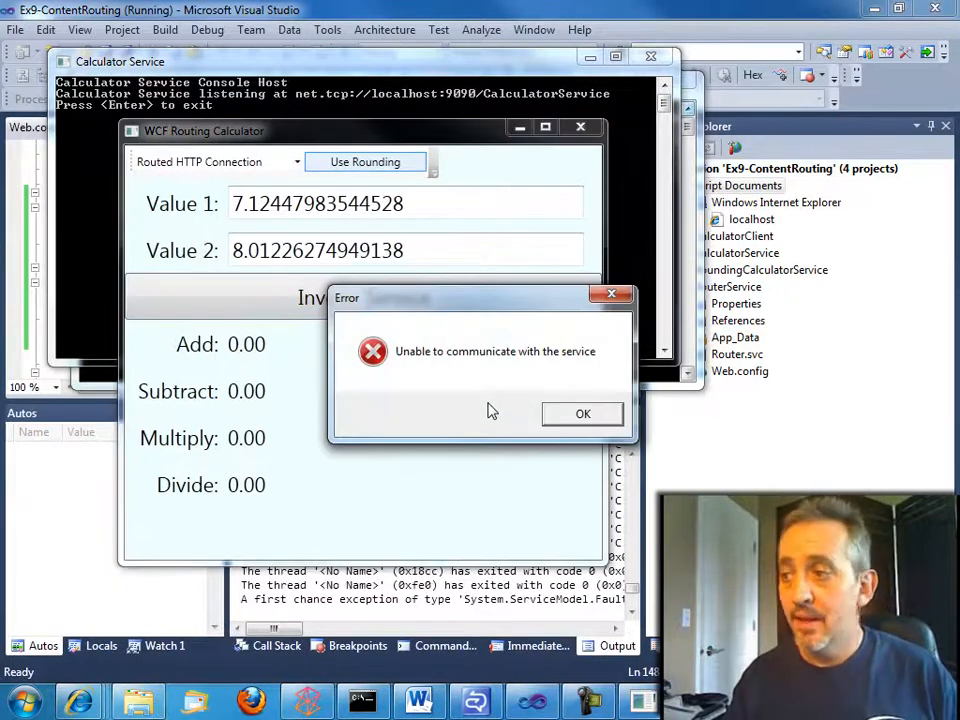
{"action": "left_click", "coordinate": [584, 412]}
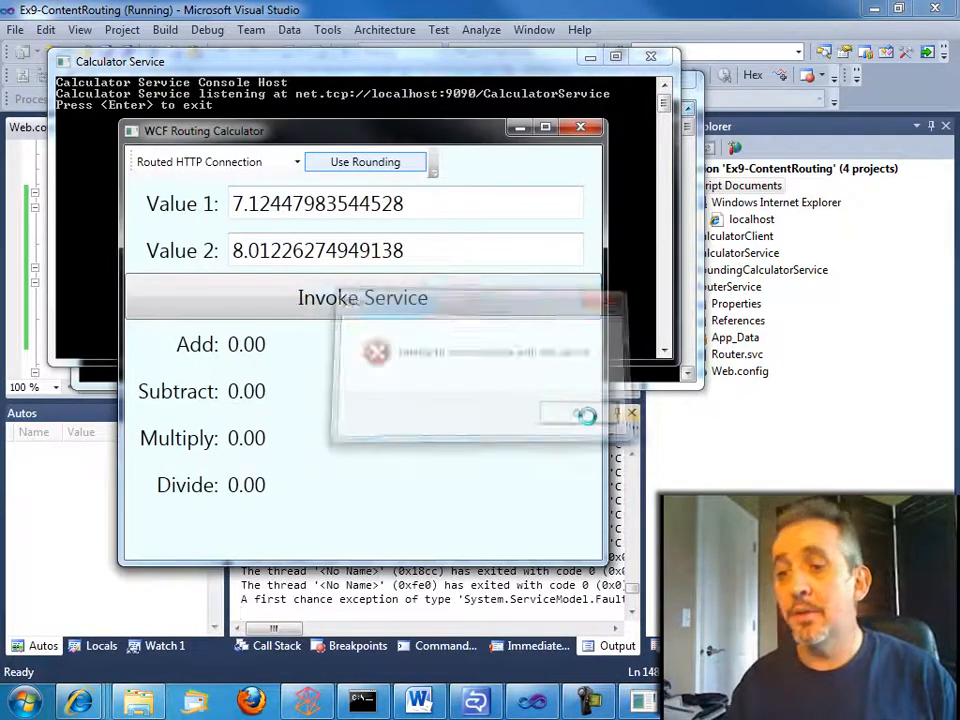
{"action": "left_click", "coordinate": [208, 30]}
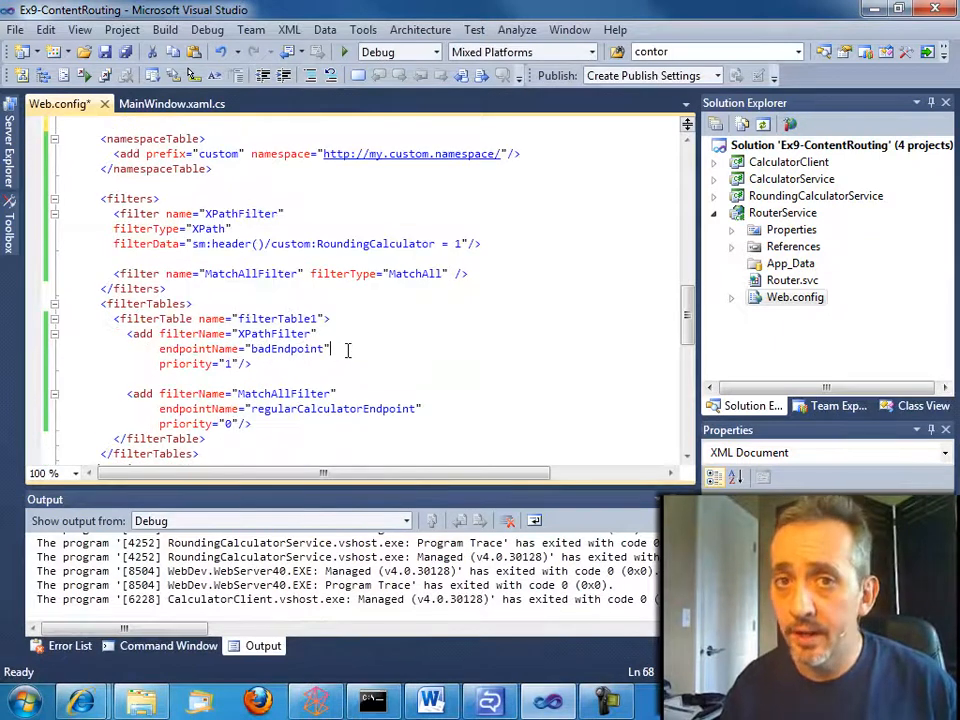
- Add backupList="backupList1" to the XPathFilter filterTable entry and relaunch the solution
{"action": "type", "text": "backupList=\"backupList1\""}
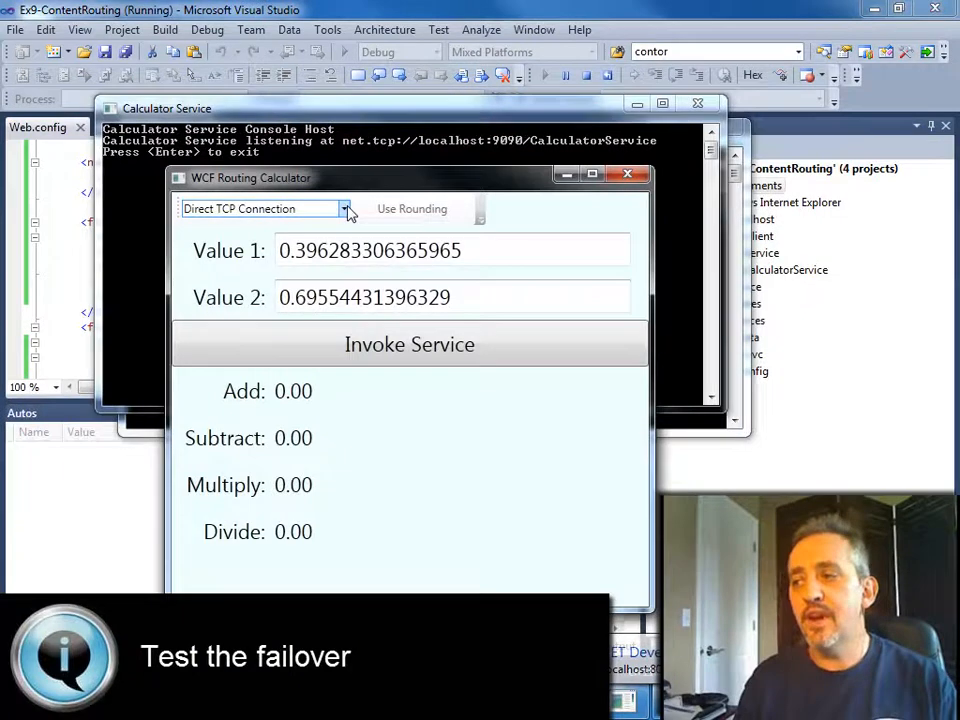
- Invoke the service over Routed HTTP Connection with Use Rounding on, getting rounded results via failover
{"action": "left_click", "coordinate": [264, 208]}
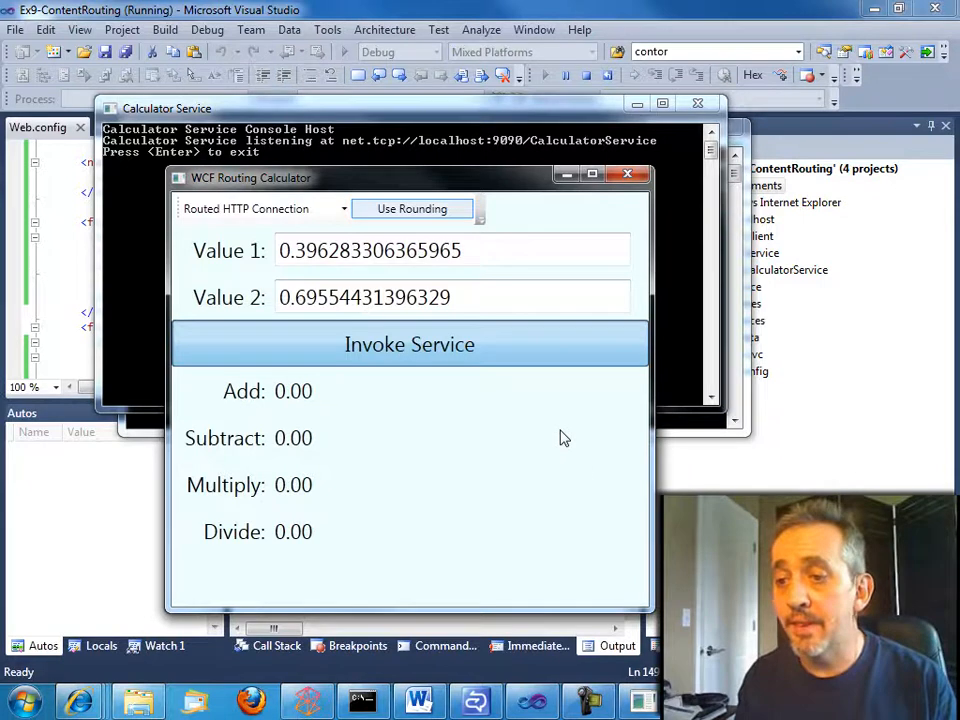
{"action": "left_click", "coordinate": [408, 344]}
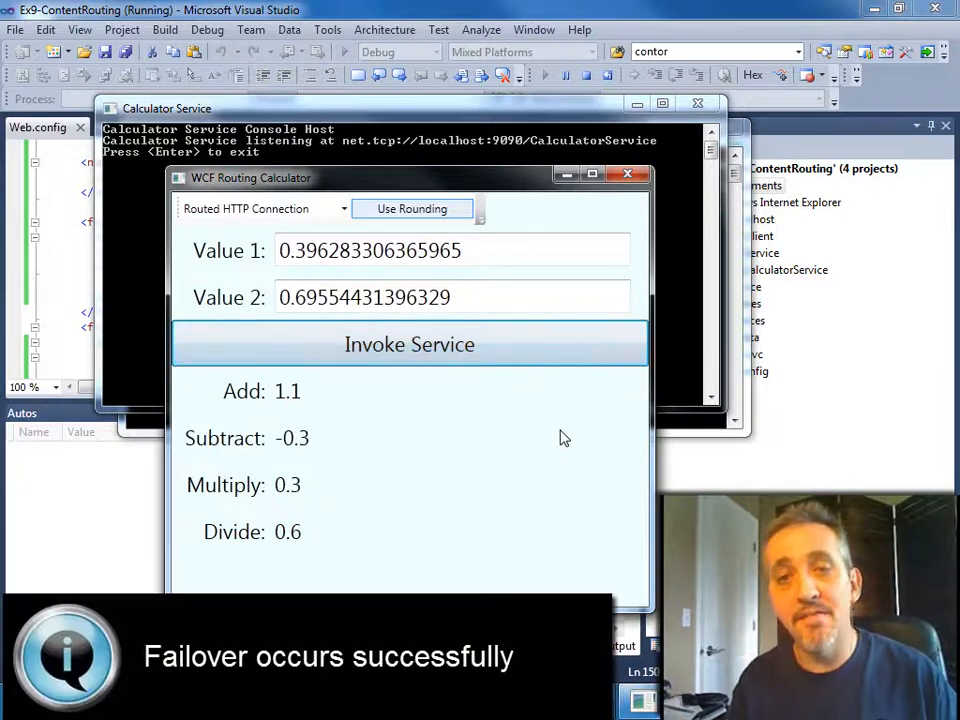